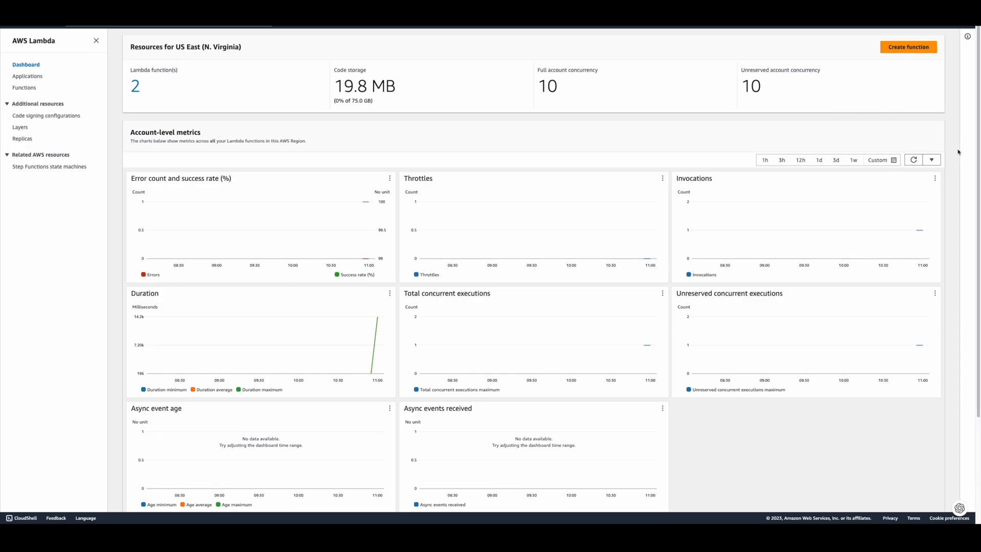
Create a Node.js 18.x Lambda function named aws-stream from scratch.
{"action": "left_click", "coordinate": [908, 47]}
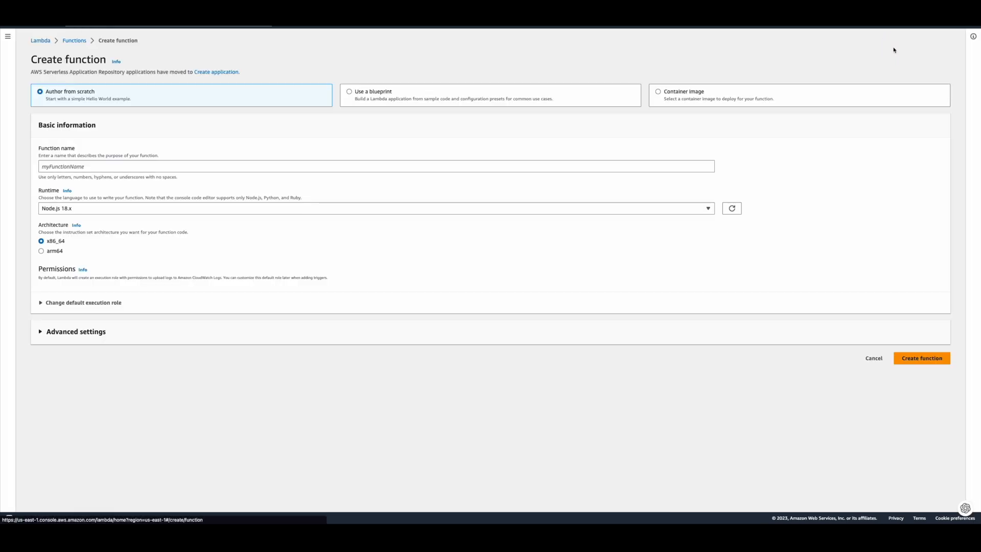
{"action": "type", "text": "aws-stream"}
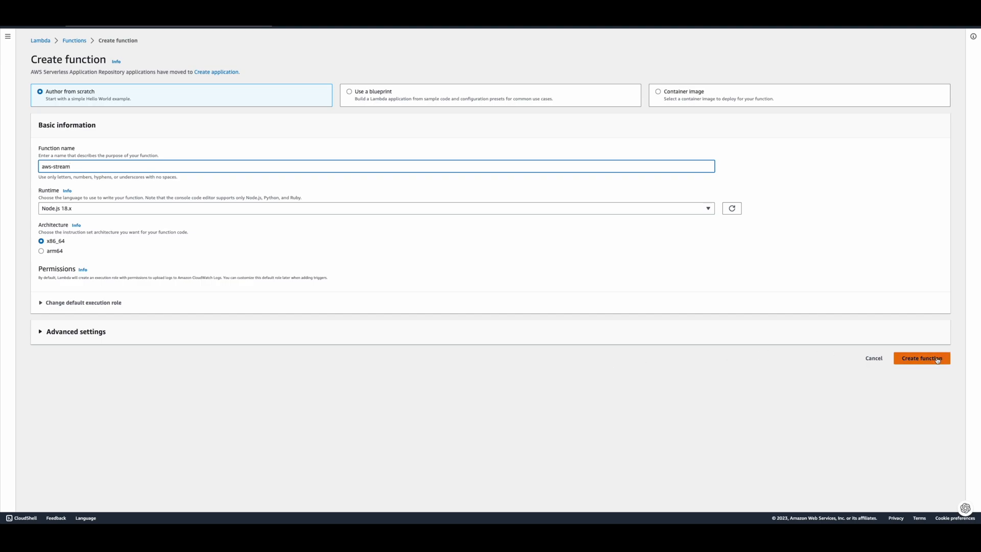
{"action": "left_click", "coordinate": [921, 358]}
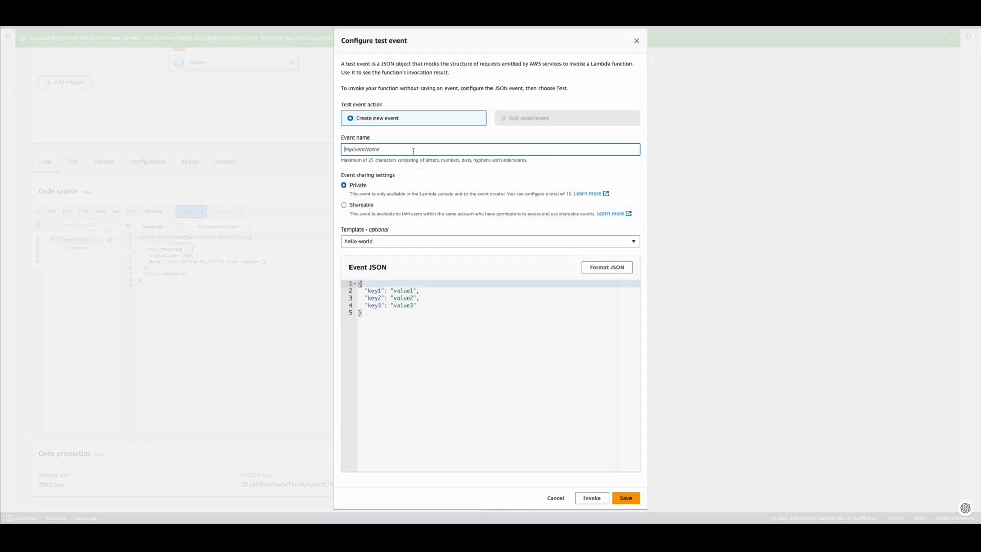
Save a test event named 'test' and run it, viewing the Hello from Lambda result.
{"action": "type", "text": "test"}
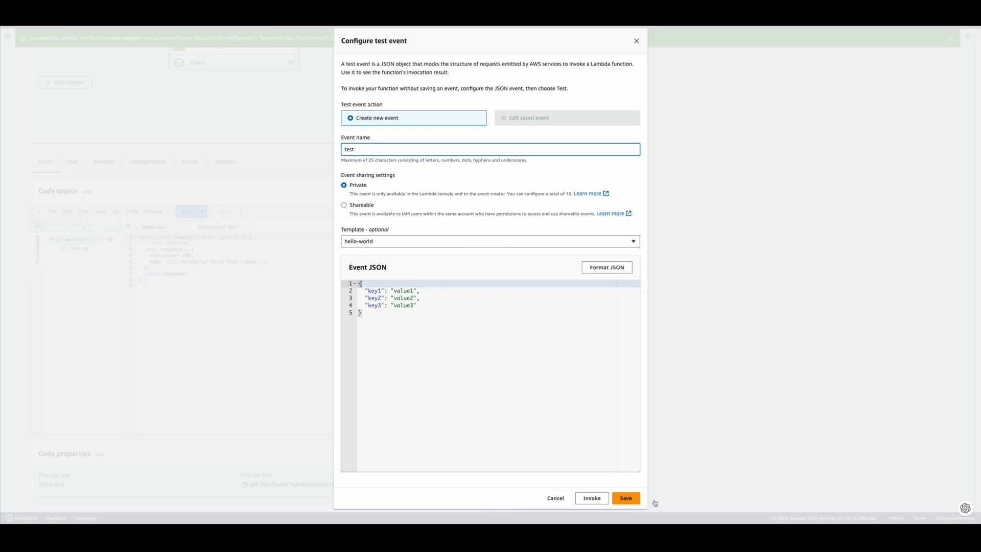
{"action": "left_click", "coordinate": [625, 497]}
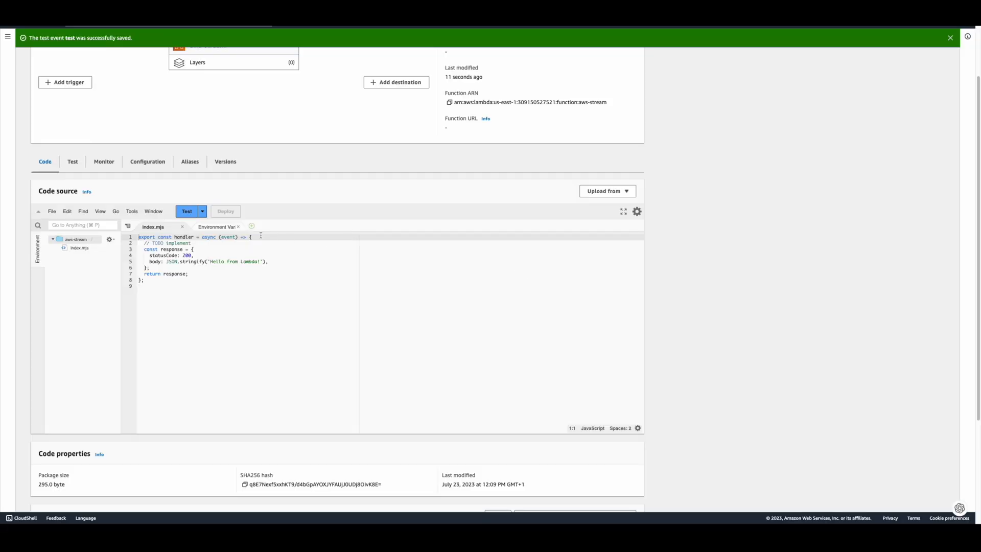
{"action": "left_click", "coordinate": [186, 211]}
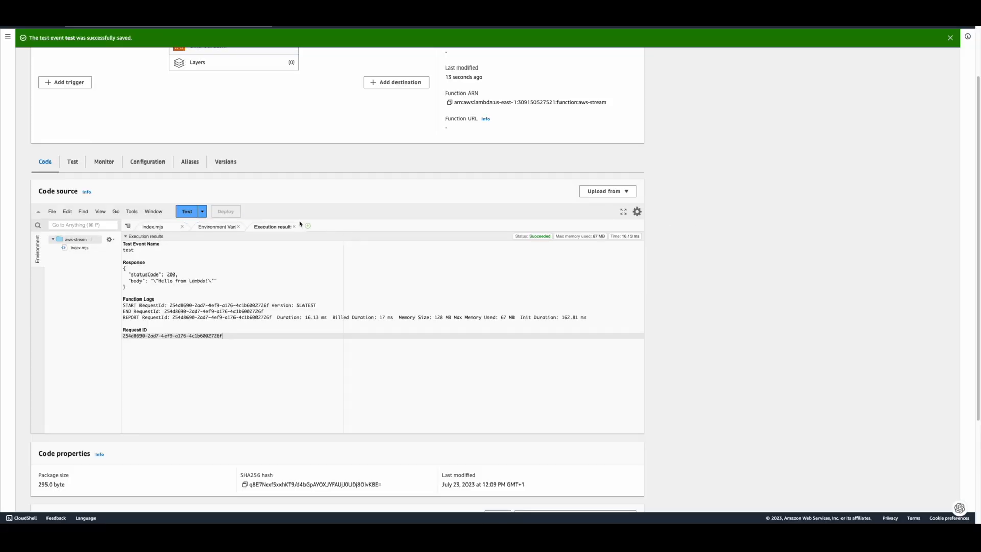
{"action": "left_click", "coordinate": [154, 226]}
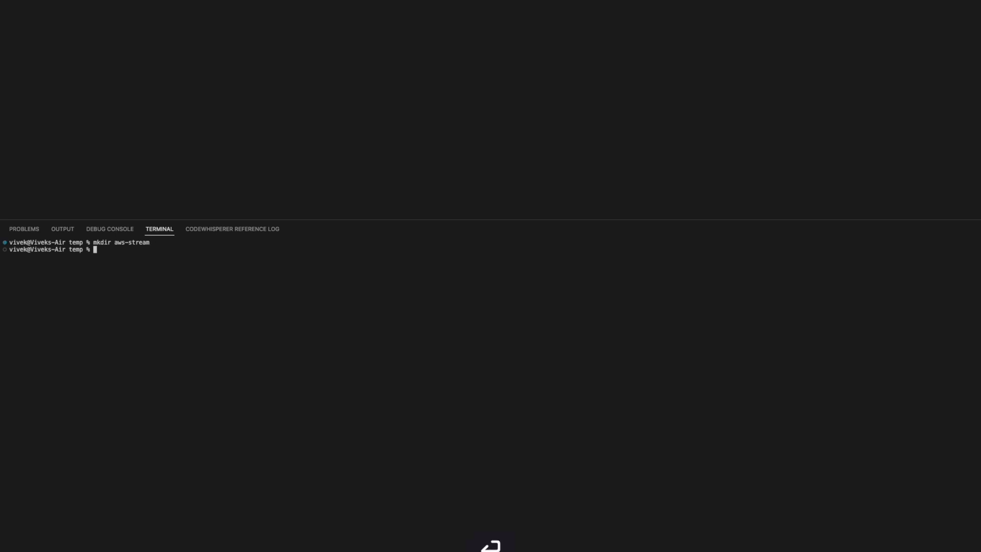
Move into the aws-stream folder in the terminal and run npm init.
{"action": "type", "text": "cd aws-stream"}
{"action": "type", "text": "ls"}
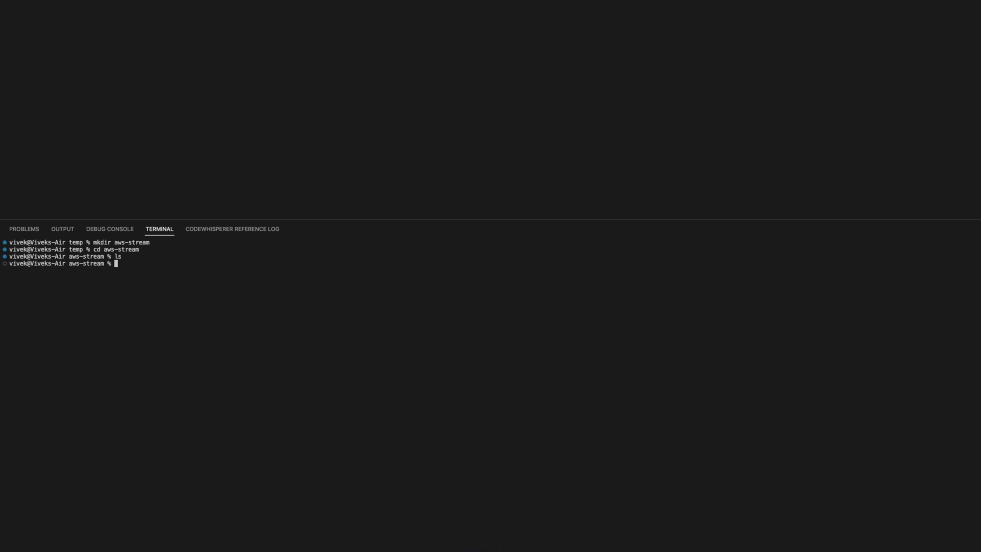
{"action": "type", "text": "npm init"}
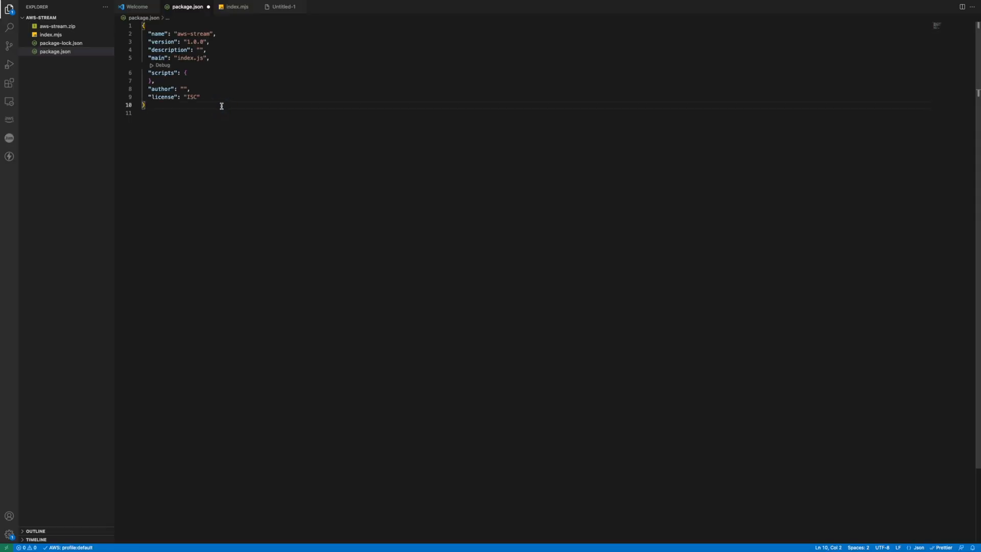
{"action": "mouse_move", "coordinate": [243, 165]}
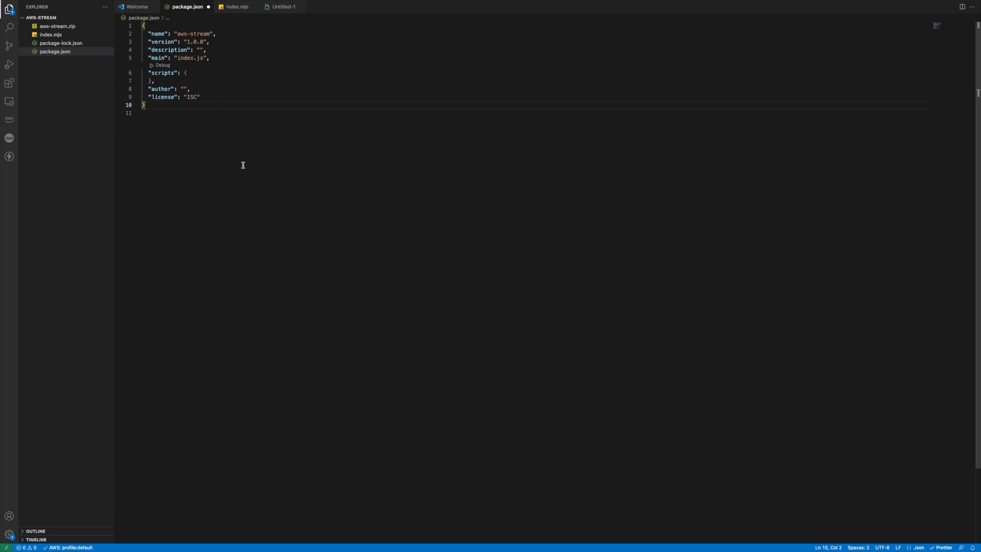
Change the package.json main field from index.js to index.mjs.
{"action": "key", "text": "cmd+z"}
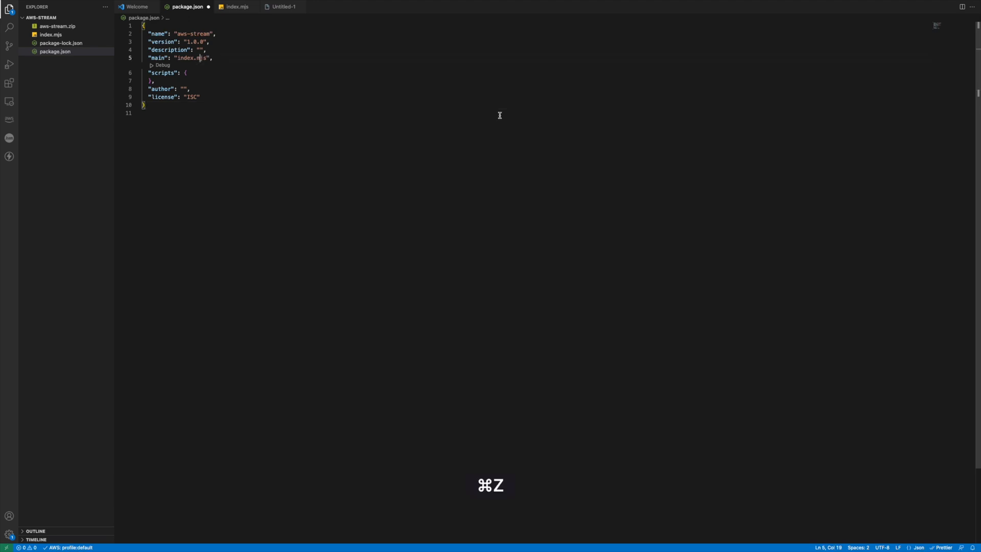
{"action": "key", "text": "cmd+z"}
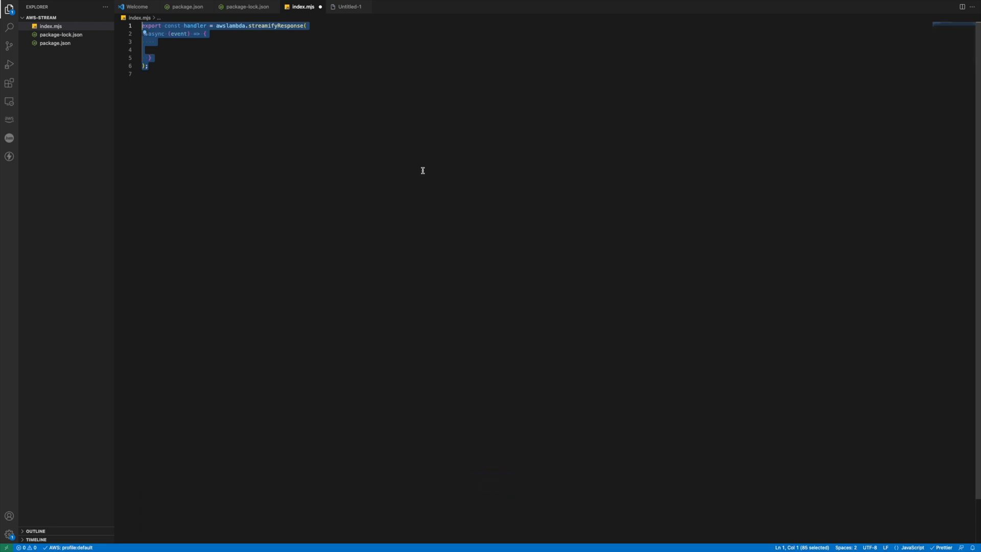
{"action": "mouse_move", "coordinate": [205, 41]}
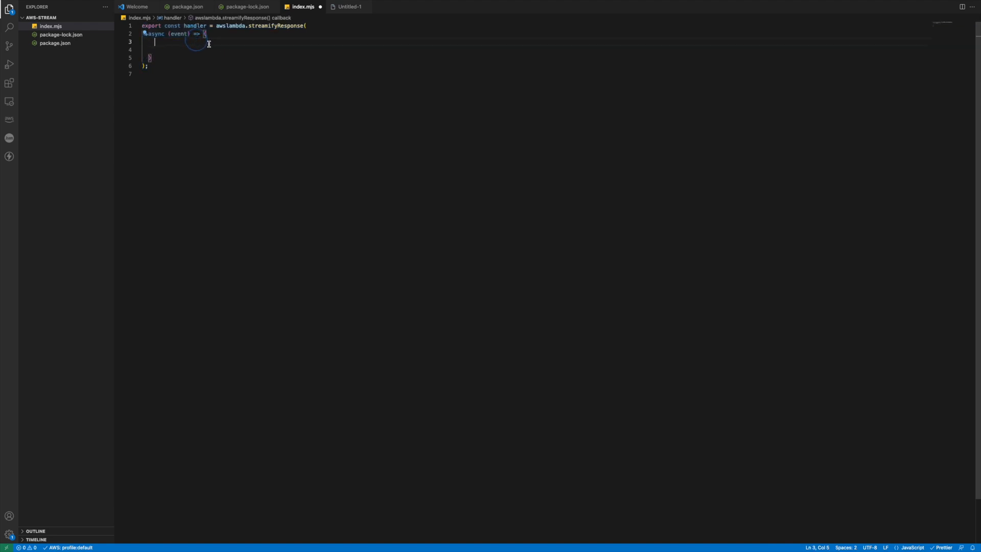
Add responseStream, a try/catch, and statusCode 200 JSON metadata to the index.mjs handler.
{"action": "key", "text": "cmd+z"}
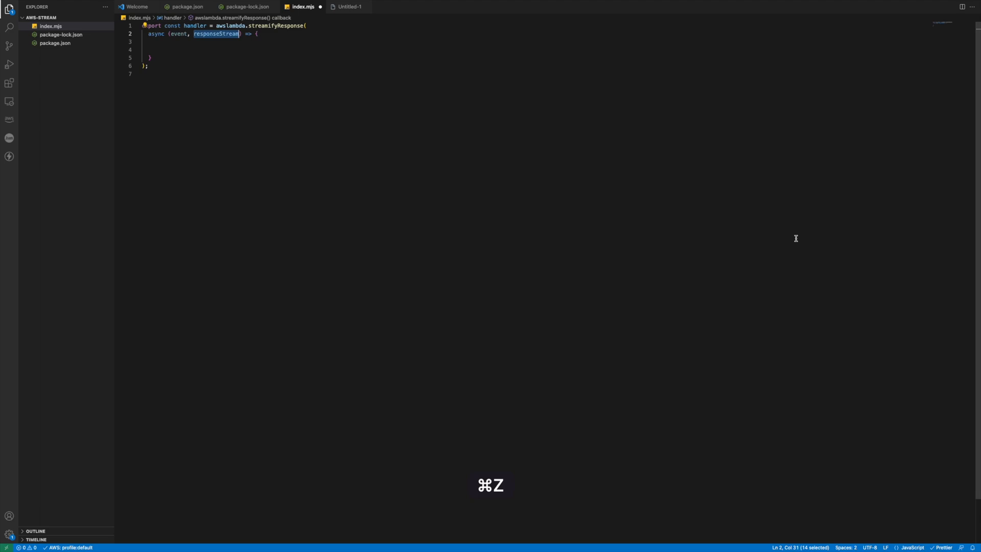
{"action": "mouse_move", "coordinate": [357, 114]}
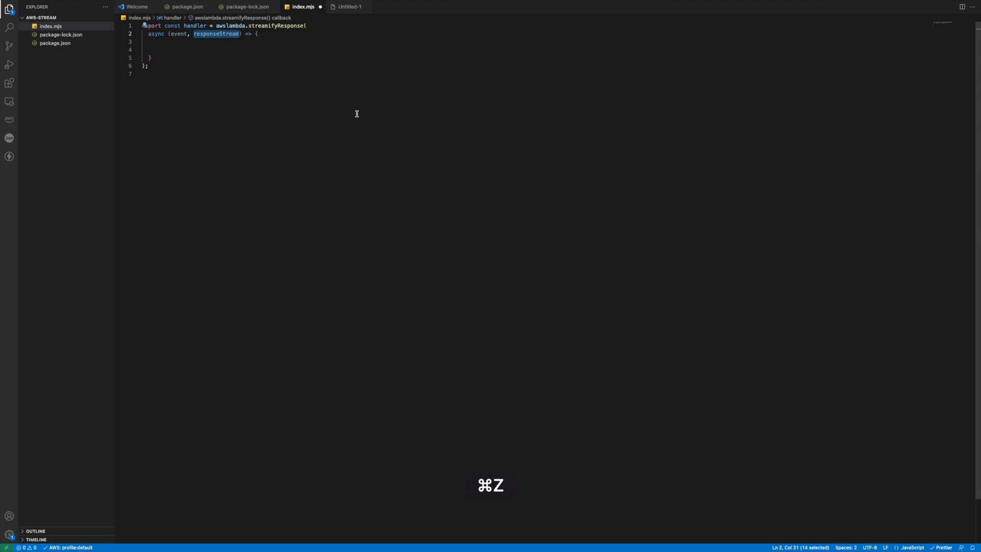
{"action": "key", "text": "cmd+z"}
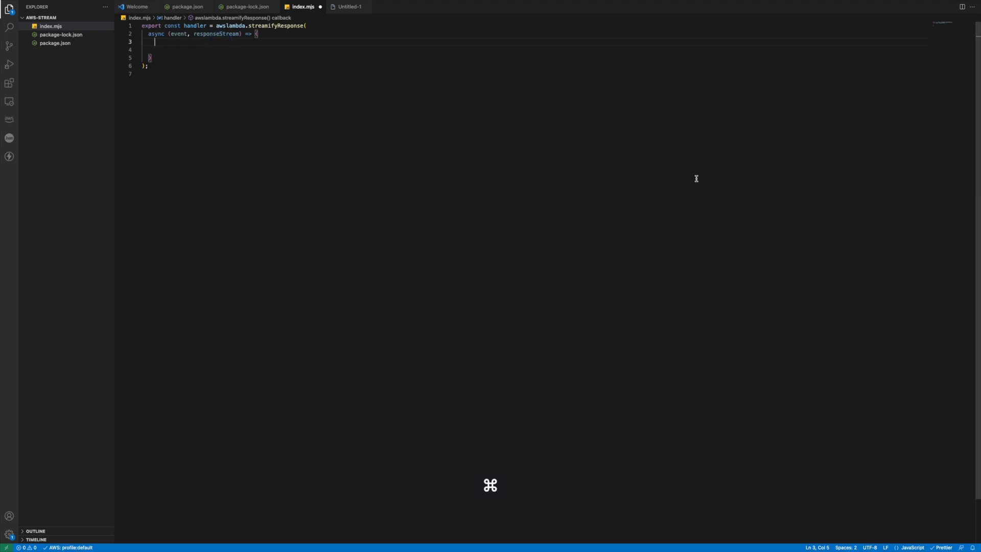
{"action": "key", "text": "cmd+z"}
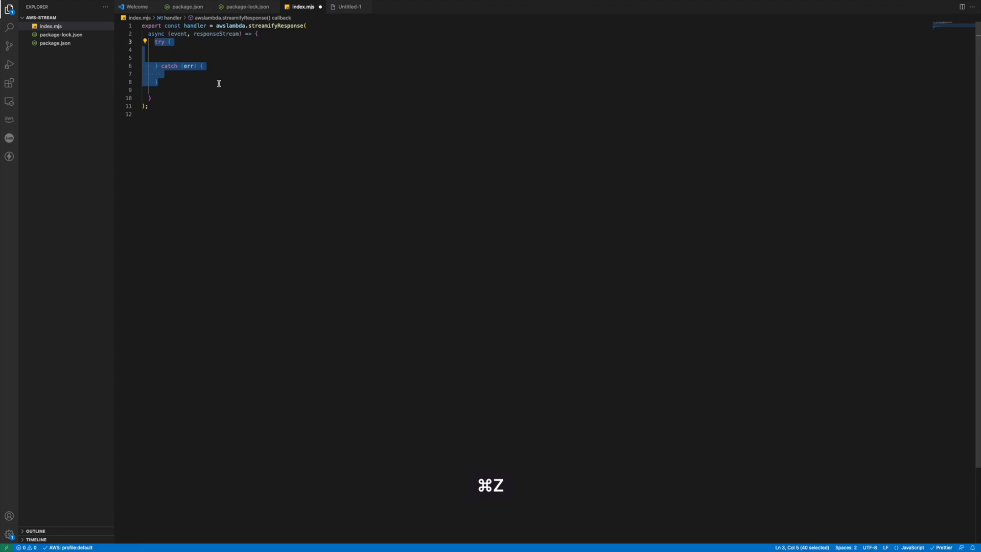
{"action": "key", "text": "cmd+z"}
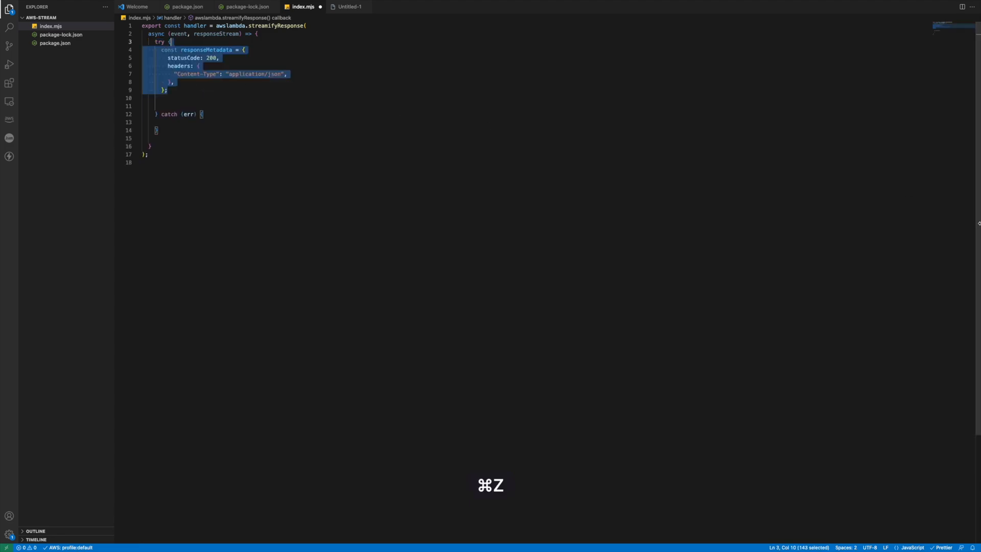
{"action": "key", "text": "cmd+z"}
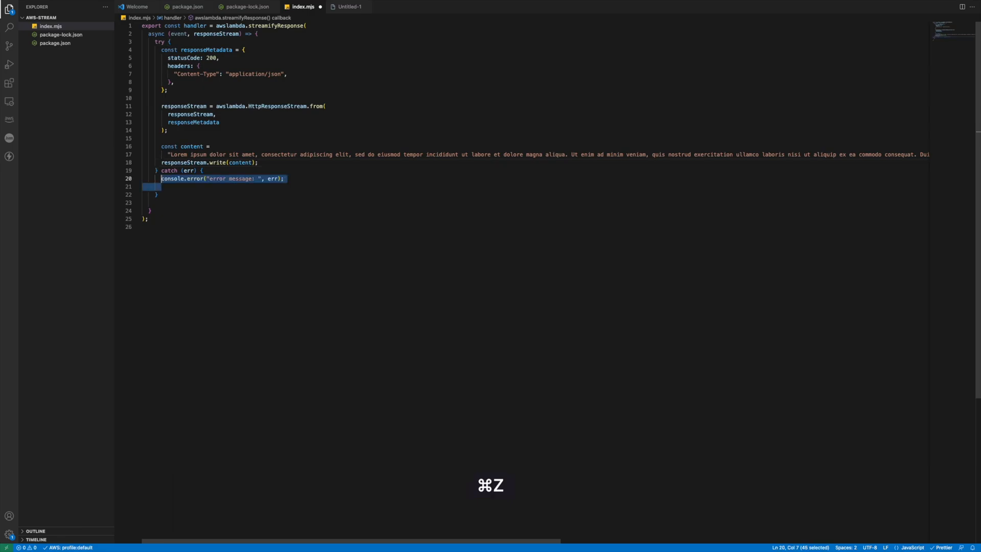
Return a 500 error response from catch and end the response stream.
{"action": "key", "text": "cmd+z"}
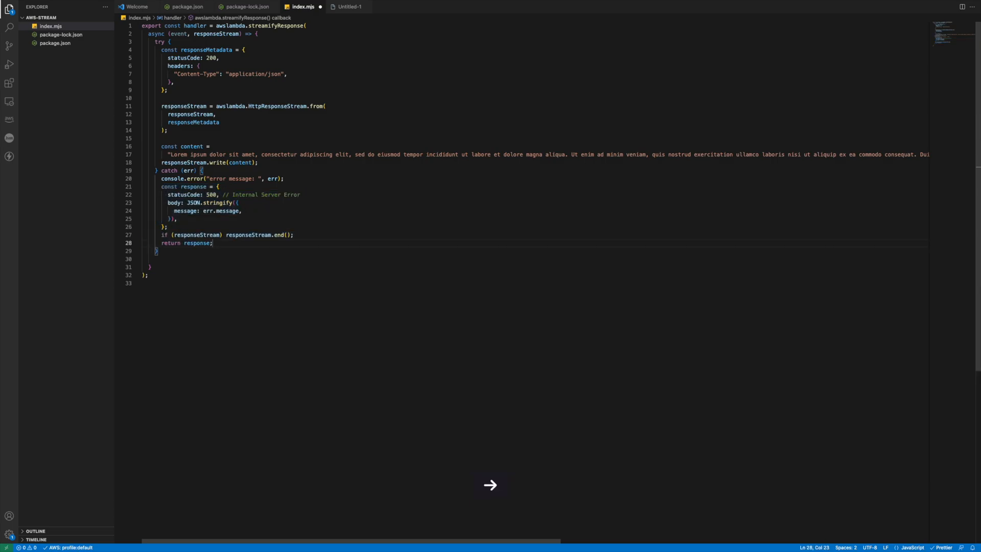
{"action": "key", "text": "cmd+z"}
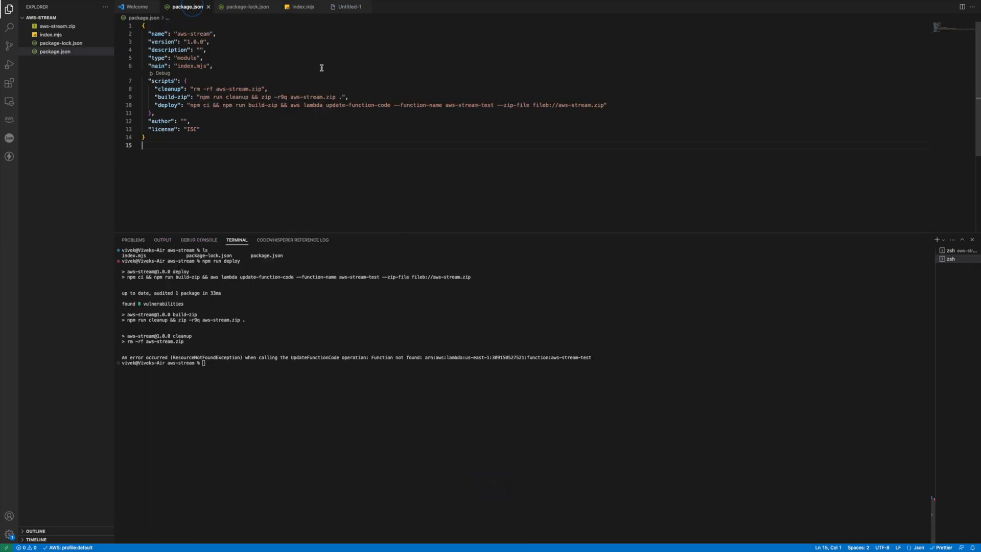
{"action": "mouse_move", "coordinate": [536, 104]}
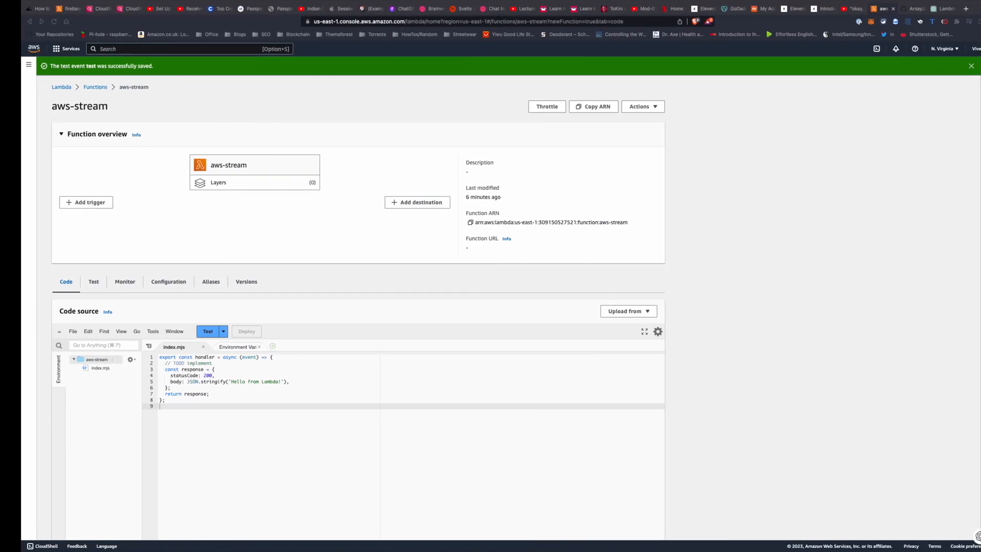
Reload the aws-stream page, rerun the test, and scroll the lorem ipsum result.
{"action": "key", "text": "cmd+r"}
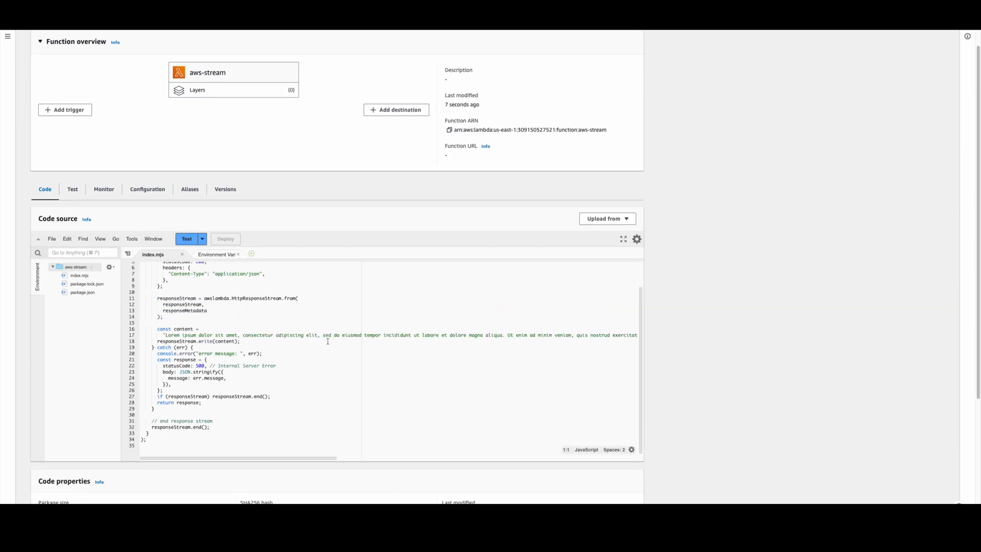
{"action": "left_click", "coordinate": [186, 239]}
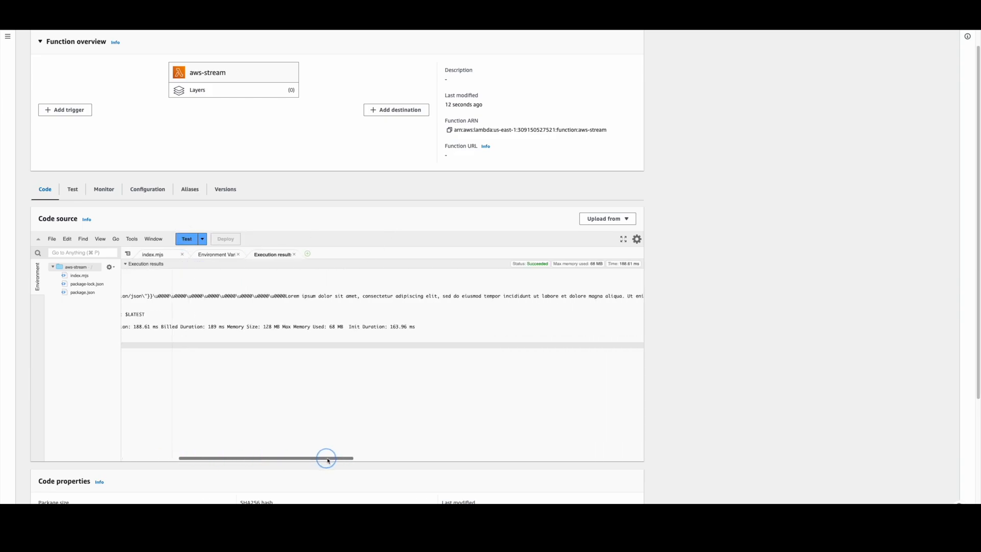
{"action": "left_click_drag", "start_coordinate": [326, 458], "coordinate": [472, 458]}
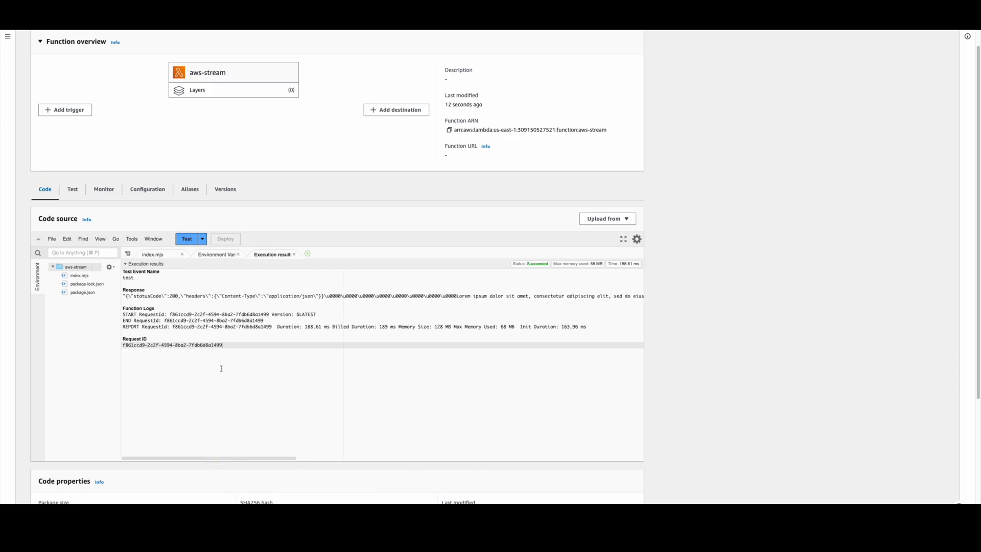
View the aws-stream General configuration under the Configuration tab.
{"action": "left_click", "coordinate": [147, 189]}
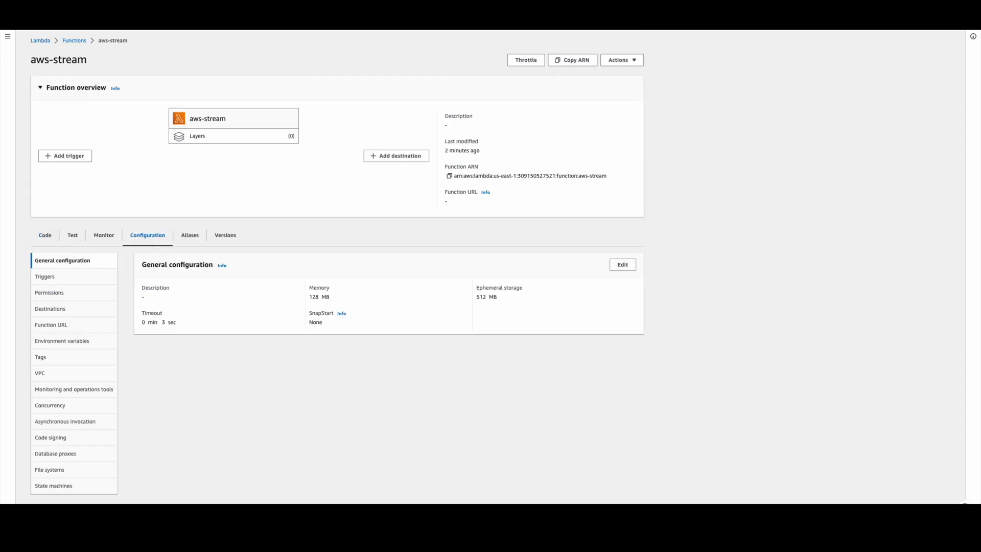
{"action": "mouse_move", "coordinate": [69, 284]}
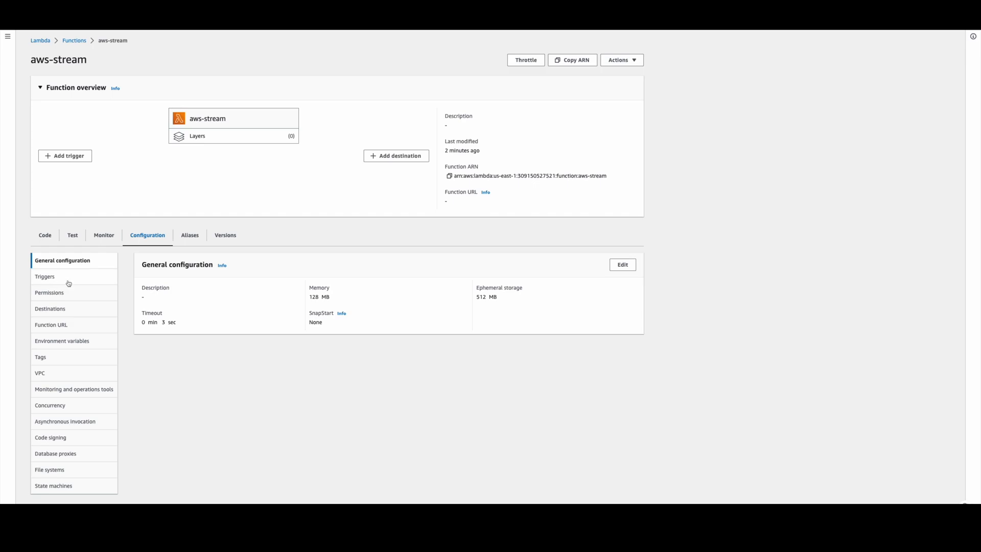
{"action": "mouse_move", "coordinate": [638, 281]}
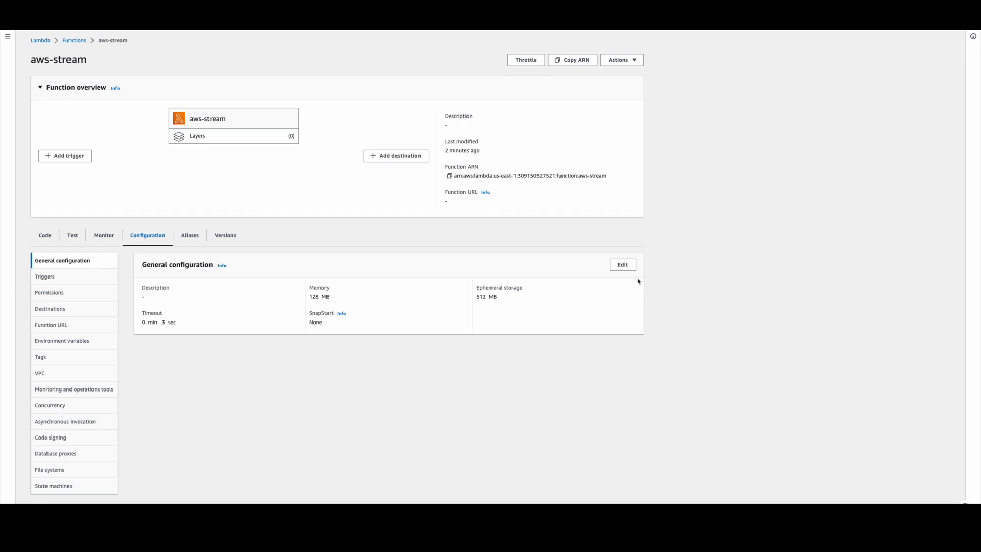
{"action": "left_click", "coordinate": [622, 264]}
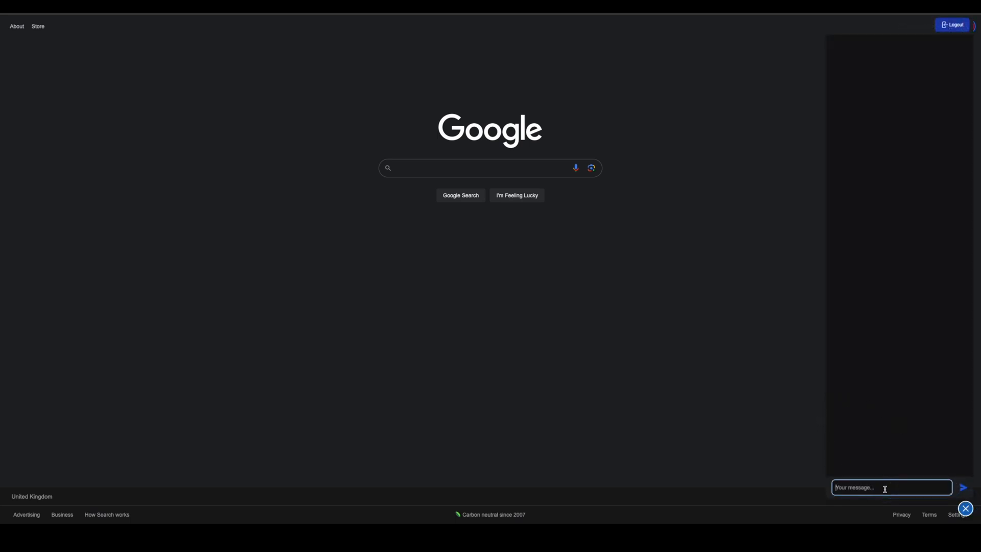
Type 'write a python example' into the assistant chat box without sending.
{"action": "type", "text": "write a python e"}
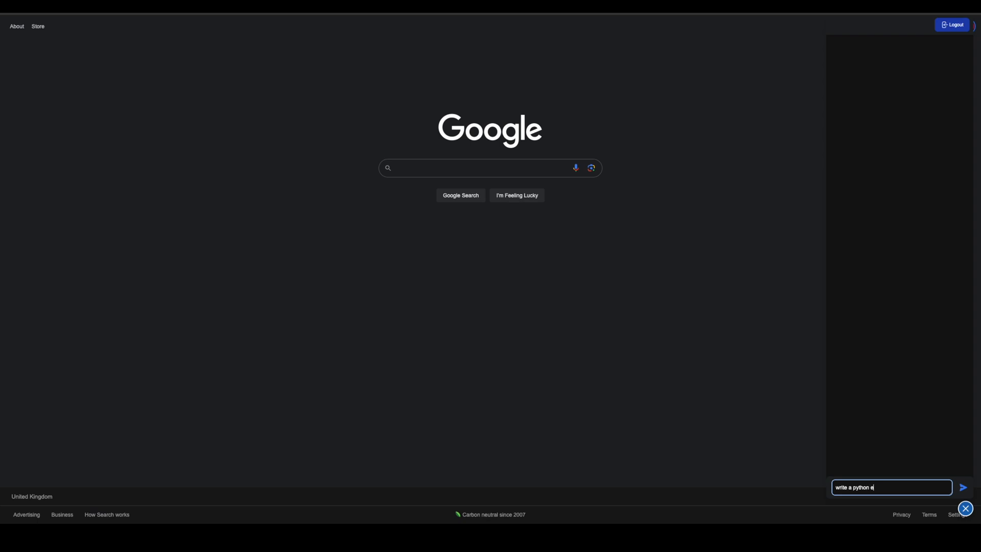
{"action": "type", "text": "xample"}
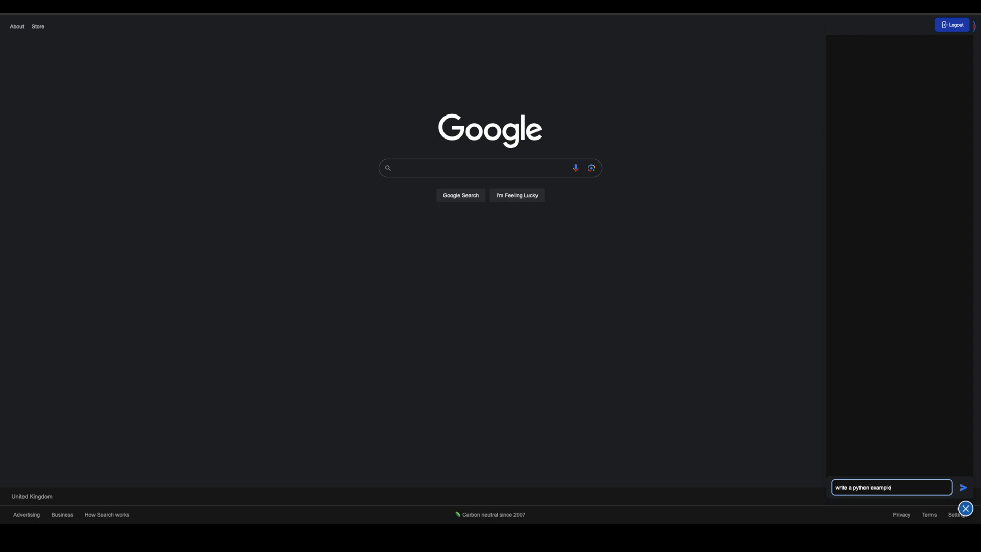